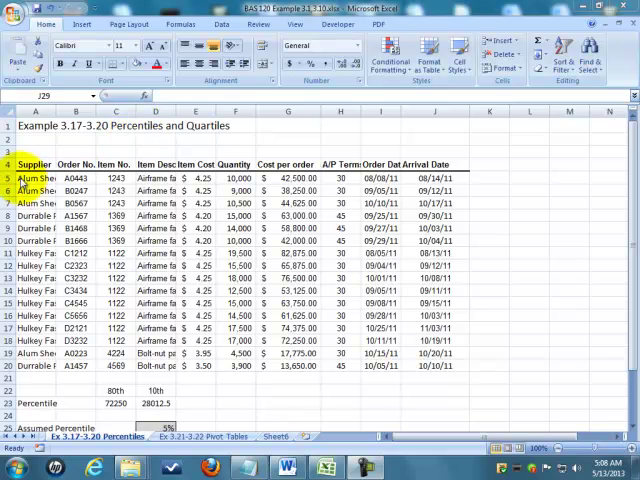
mouse_move(628, 190)
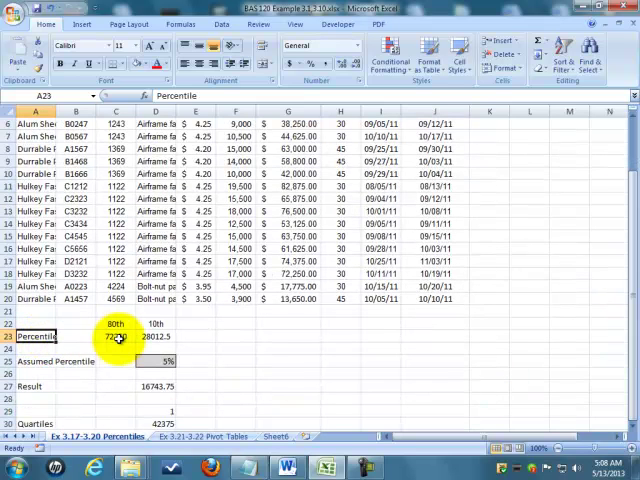
After checking the 80th-percentile formula, start a PERCENTILE function in F23.
left_click(116, 336)
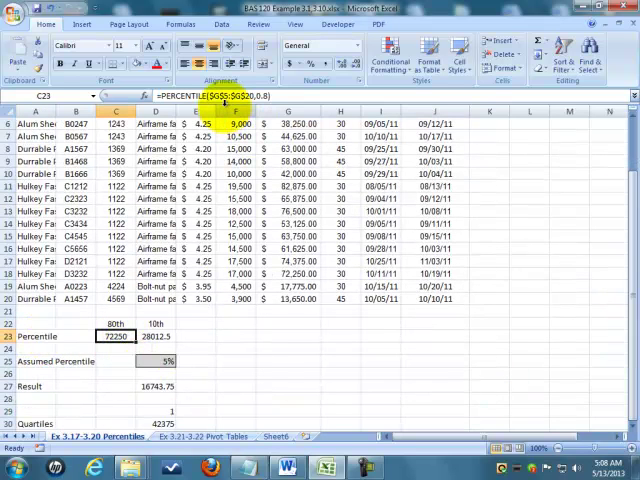
mouse_move(264, 364)
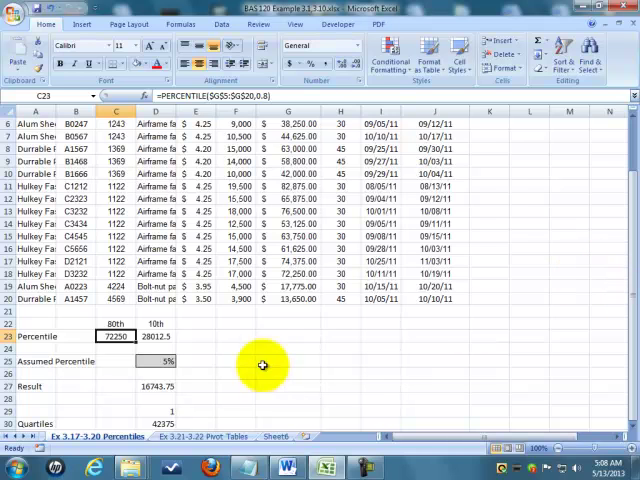
left_click(236, 336)
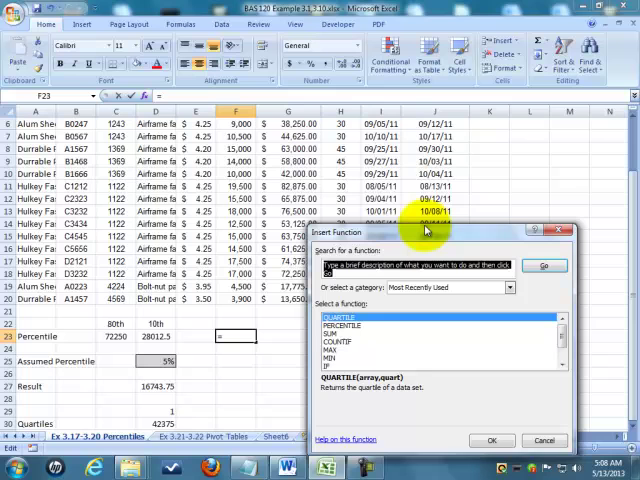
type("perl")
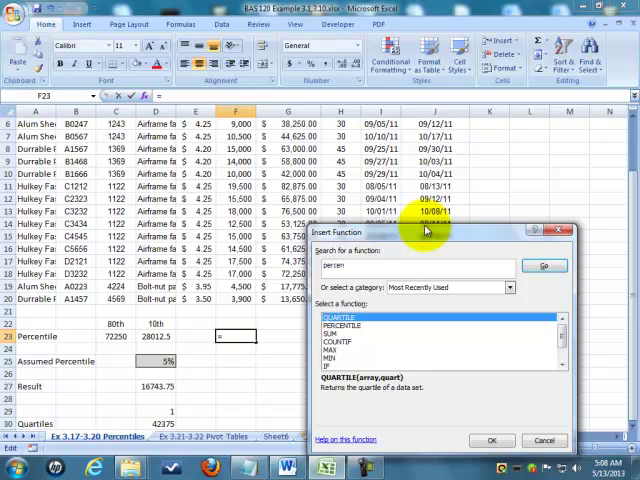
left_click(340, 318)
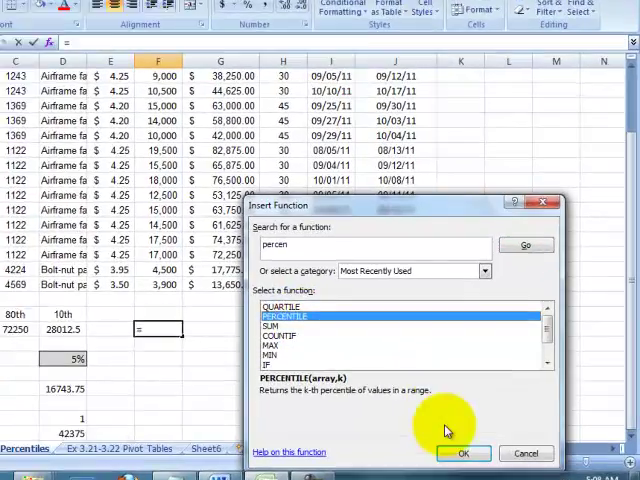
left_click(464, 452)
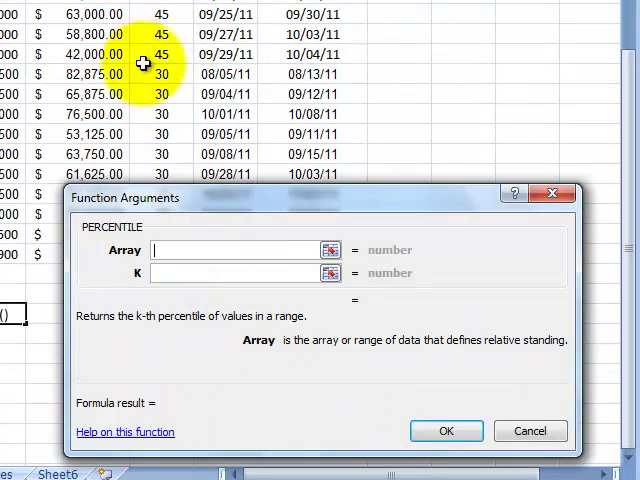
Complete the PERCENTILE over G5:G20 with k = 0.2, returning 42000.
scroll("up", 3)
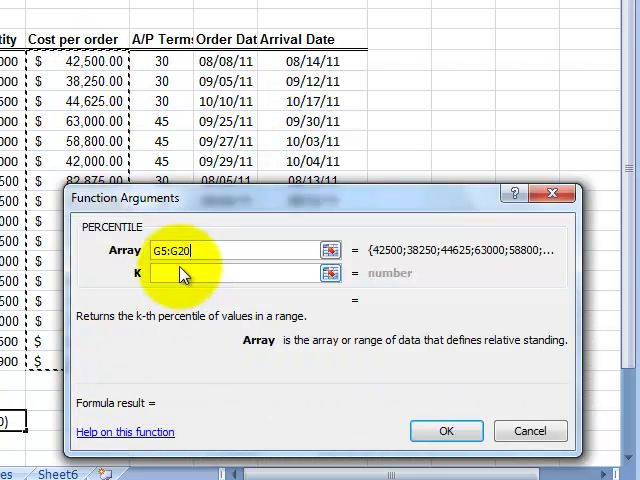
left_click(230, 272)
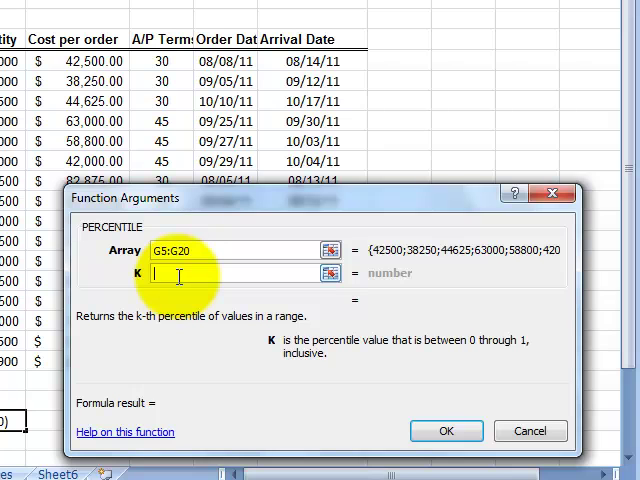
mouse_move(392, 328)
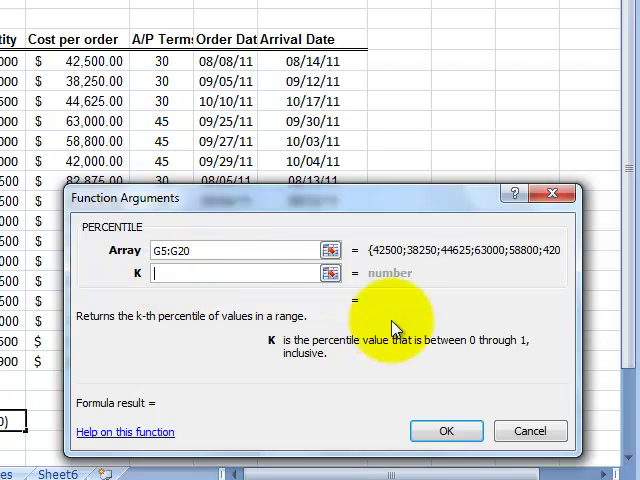
type(".")
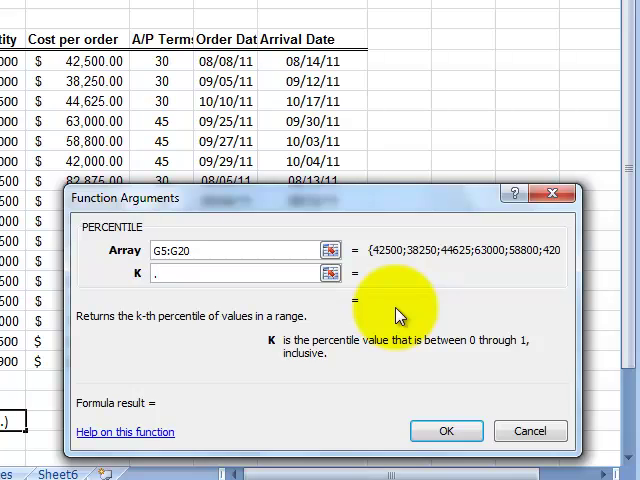
type("2")
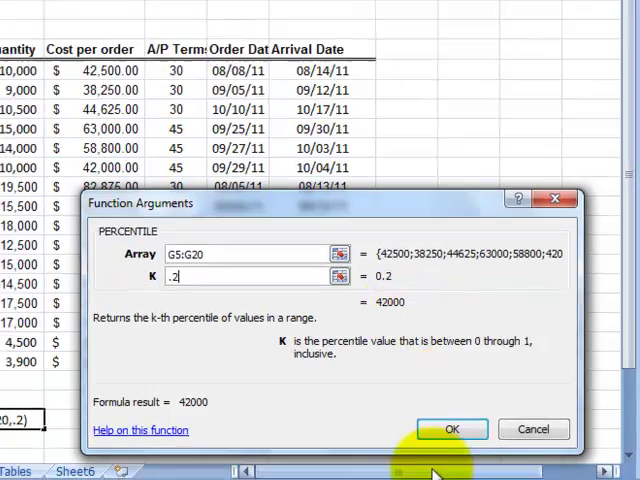
left_click(452, 428)
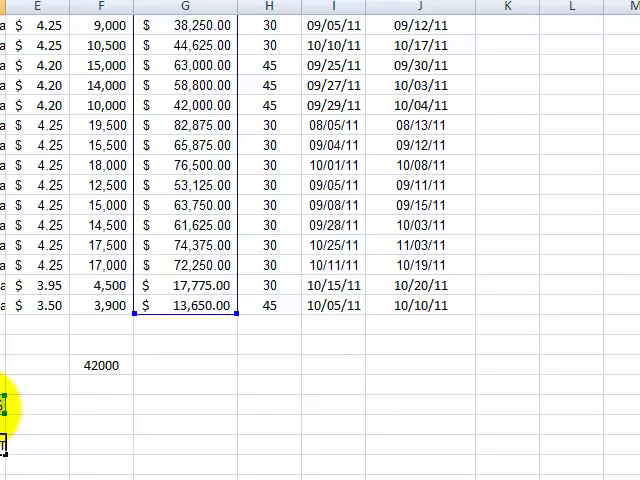
Scroll down to the assumed 40% percentile and its result.
scroll("down", 3)
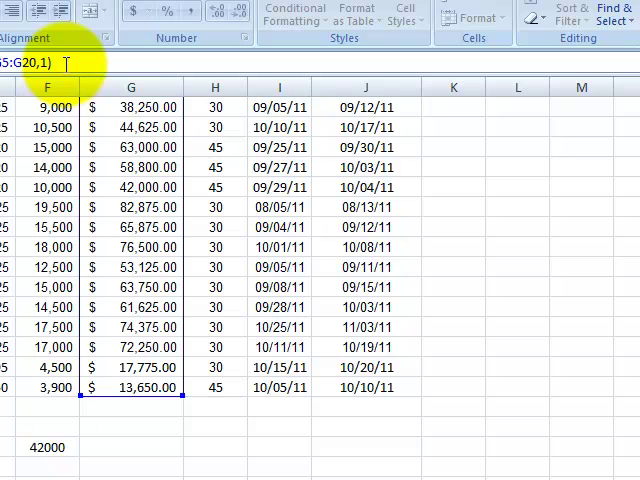
scroll("down", 3)
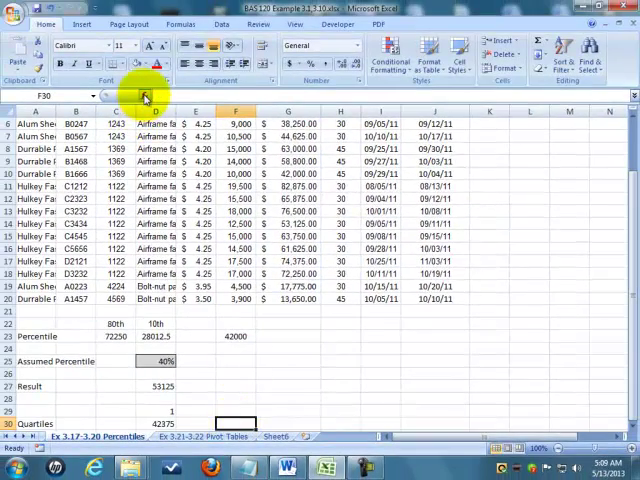
Insert a QUARTILE formula in F30 over the cost column G5:G20.
left_click(144, 96)
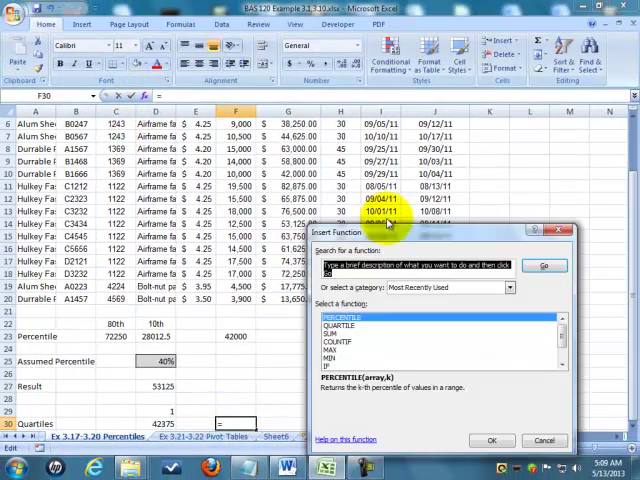
left_click(340, 326)
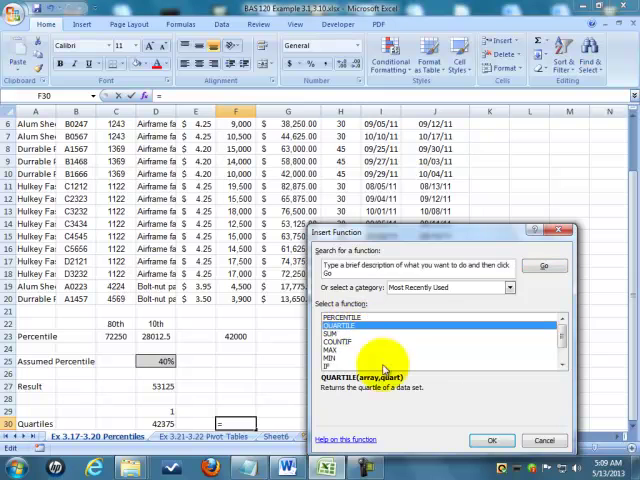
left_click(492, 440)
type("G5:G20")
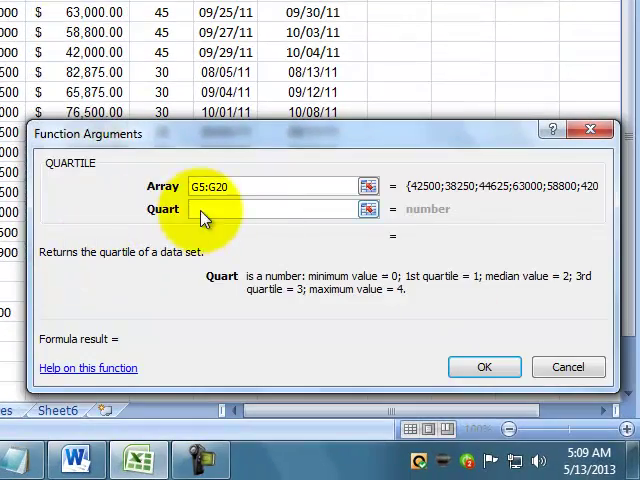
mouse_move(256, 204)
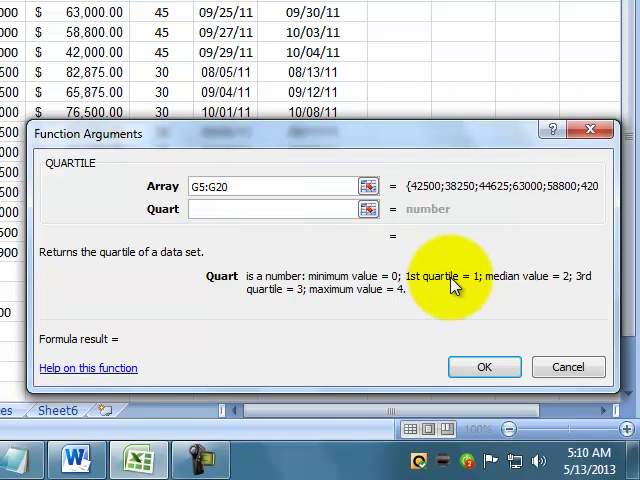
mouse_move(450, 318)
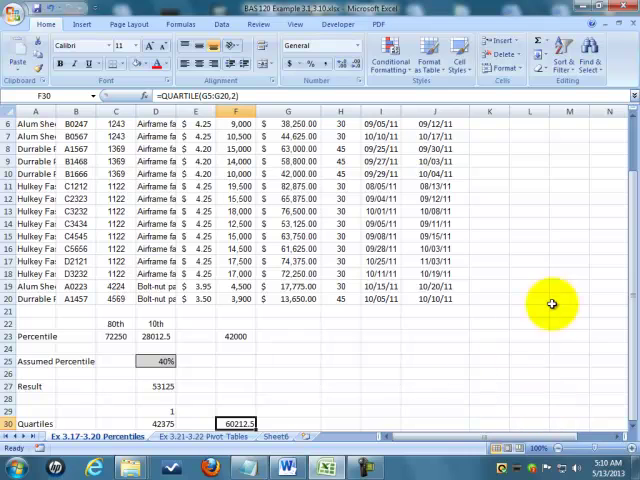
scroll("up", 3)
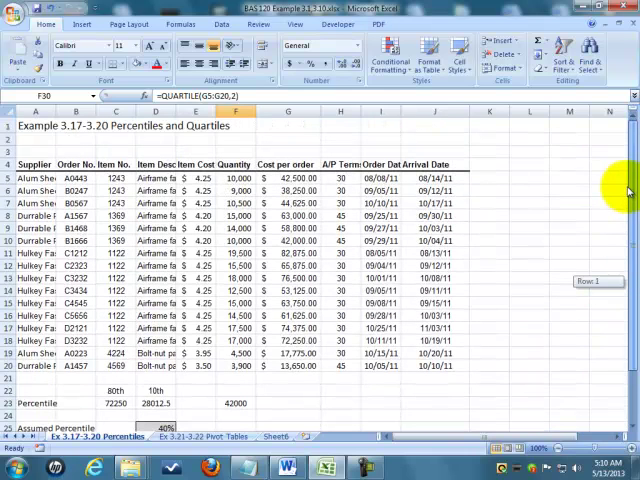
Switch to the 'Ex 3.21-3.22 Pivot Tables' sheet and look through the supplier order list.
scroll("down", 3)
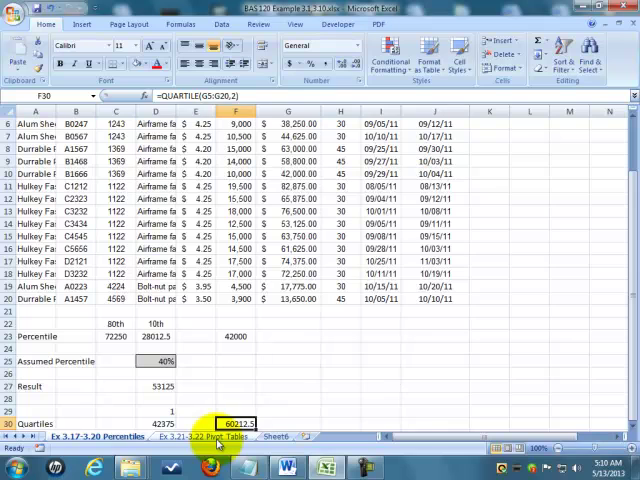
left_click(204, 436)
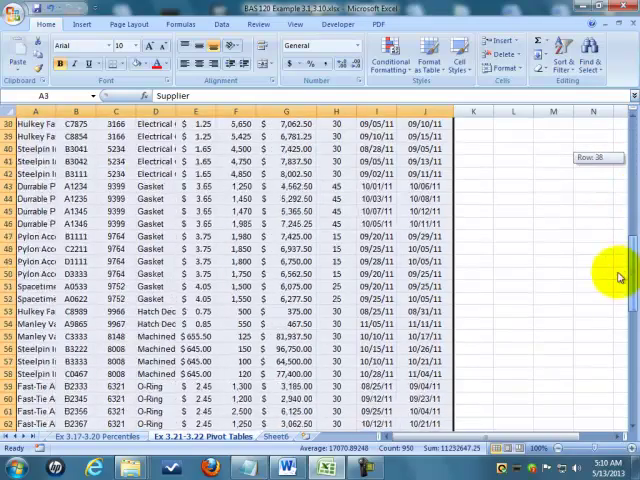
scroll("up", 3)
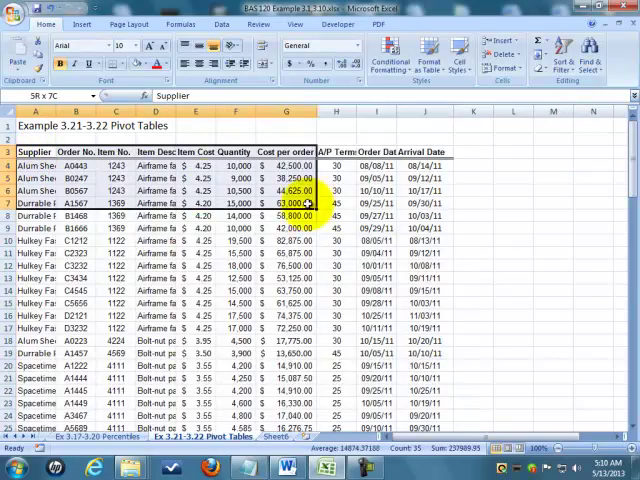
scroll("down", 3)
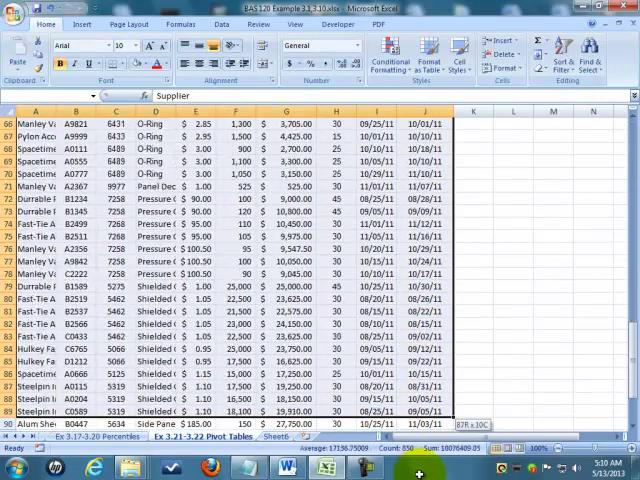
scroll("down", 3)
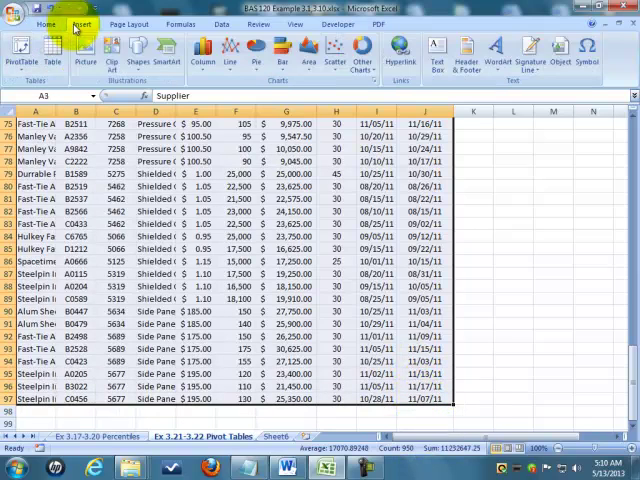
Create a pivot table on a new sheet with Item Description rows and summed Cost per order.
left_click(22, 52)
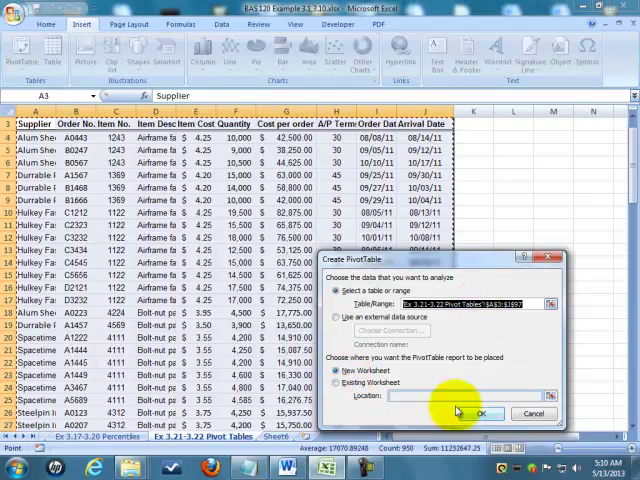
left_click(478, 412)
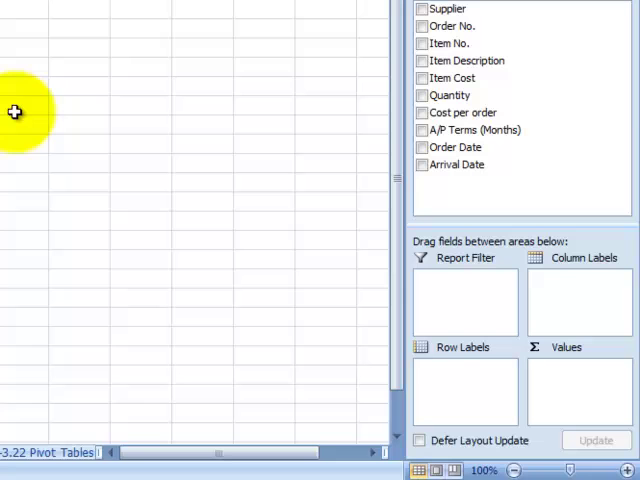
mouse_move(470, 278)
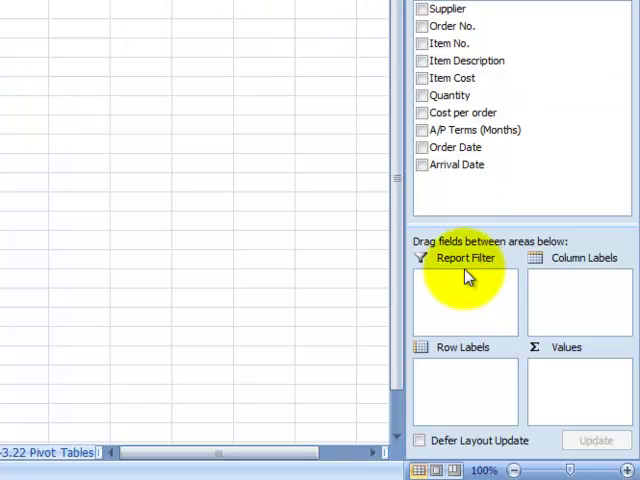
mouse_move(456, 360)
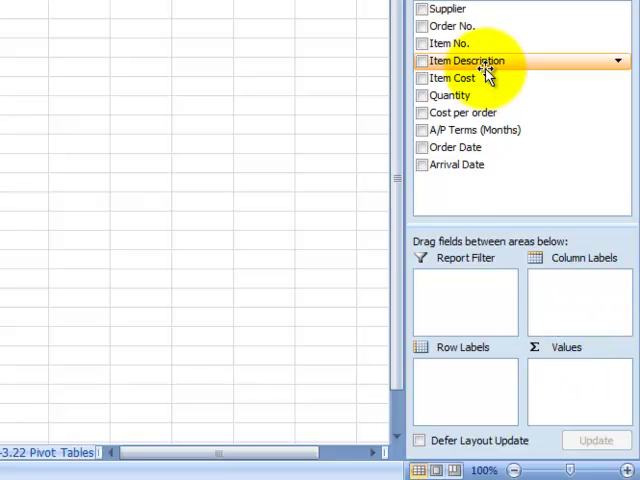
left_click_drag(464, 60, 464, 364)
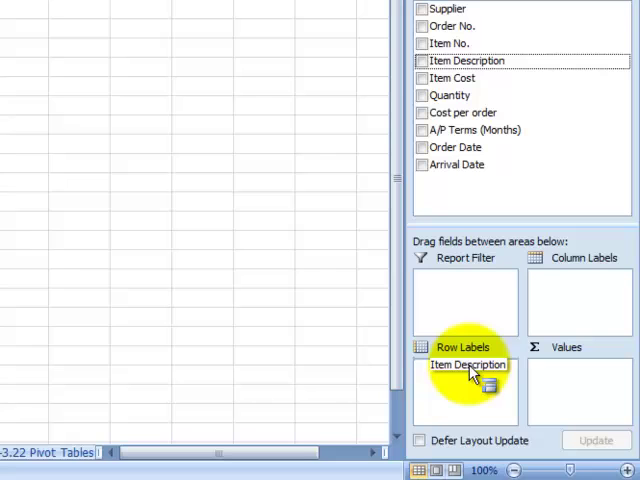
left_click(420, 60)
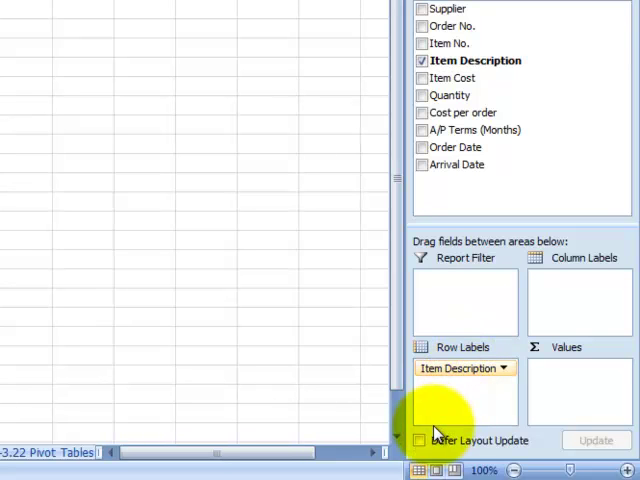
mouse_move(470, 112)
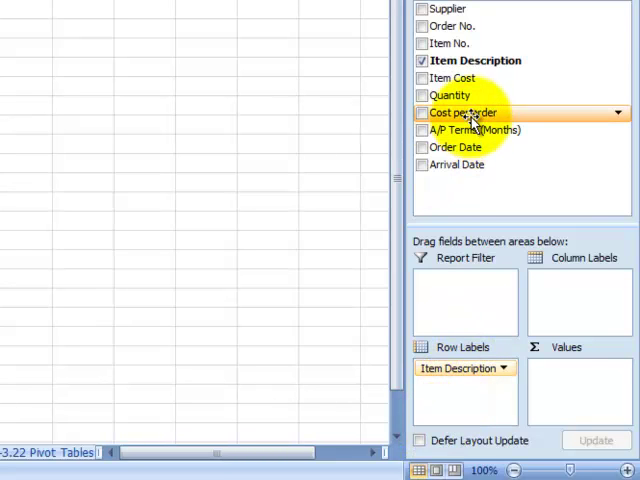
left_click(422, 112)
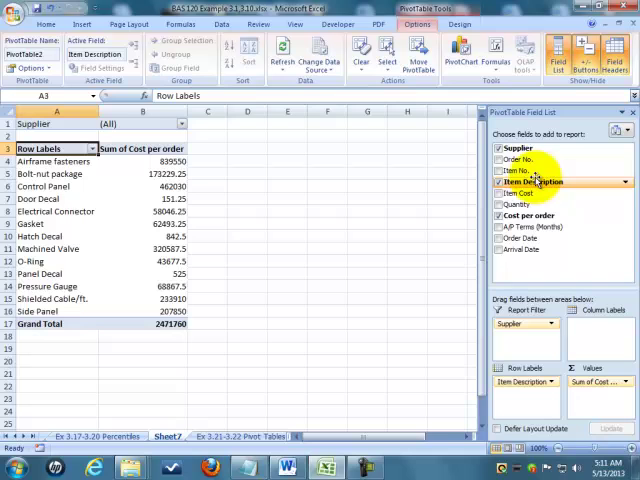
mouse_move(536, 238)
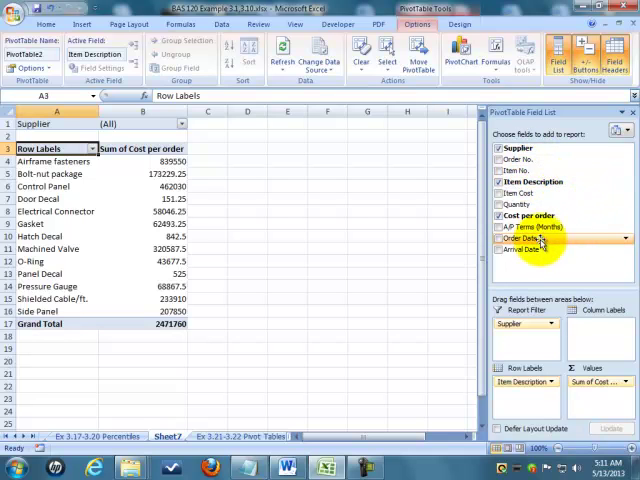
Add Supplier and Order Date report filters and filter Supplier to Alum Sheeting.
left_click(500, 238)
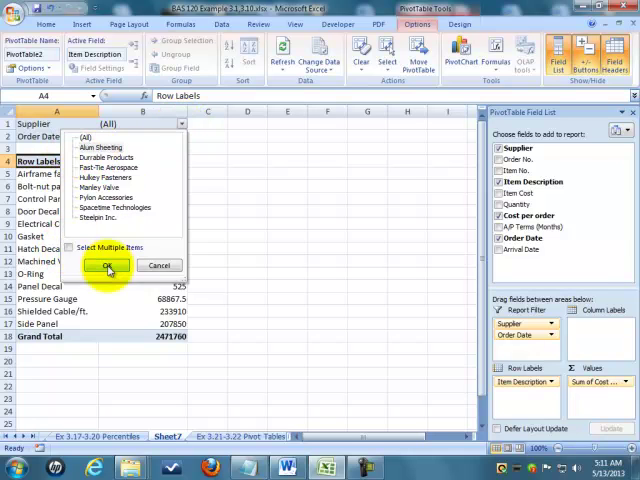
left_click(108, 266)
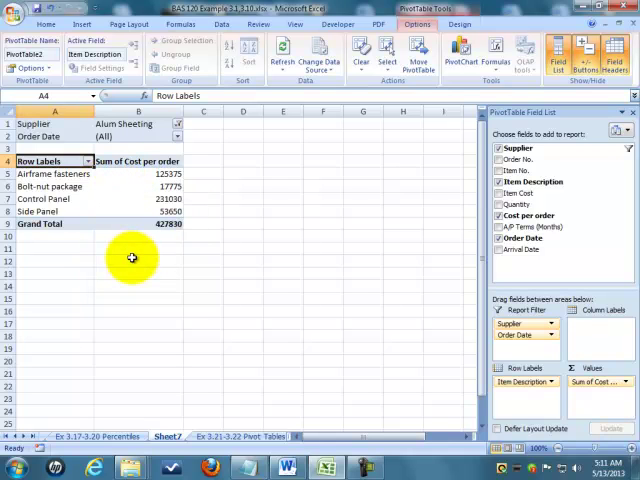
mouse_move(144, 180)
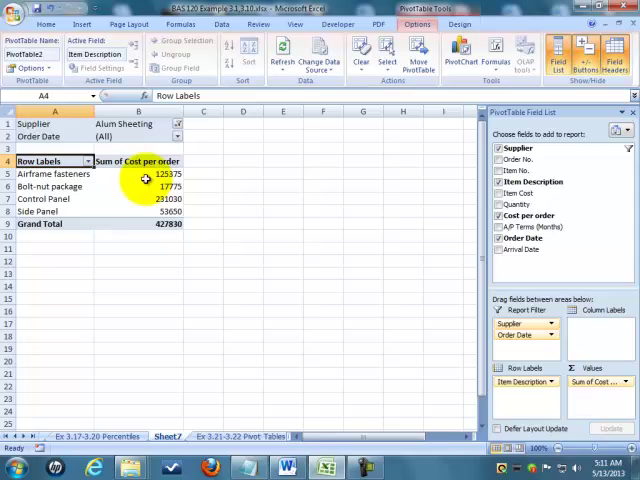
Filter Order Date to several selected dates, leaving two items totalling 145780.
left_click(176, 136)
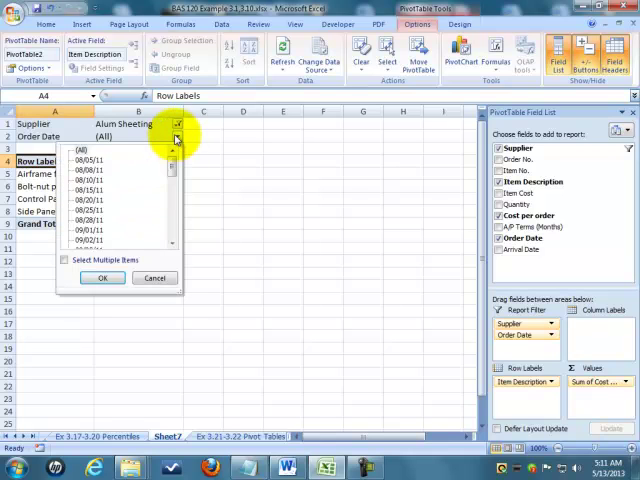
left_click(66, 260)
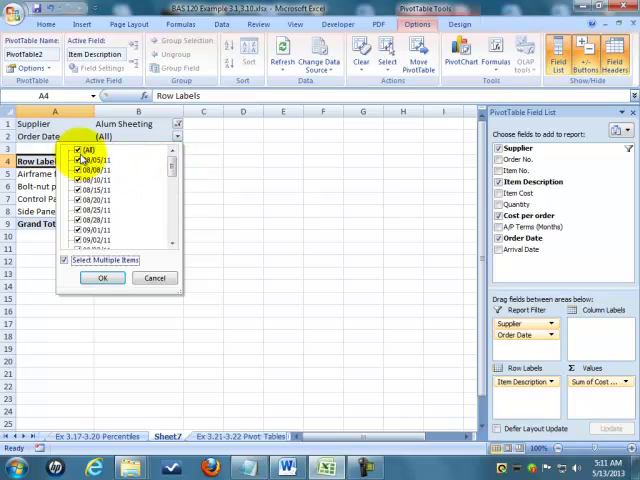
left_click(76, 150)
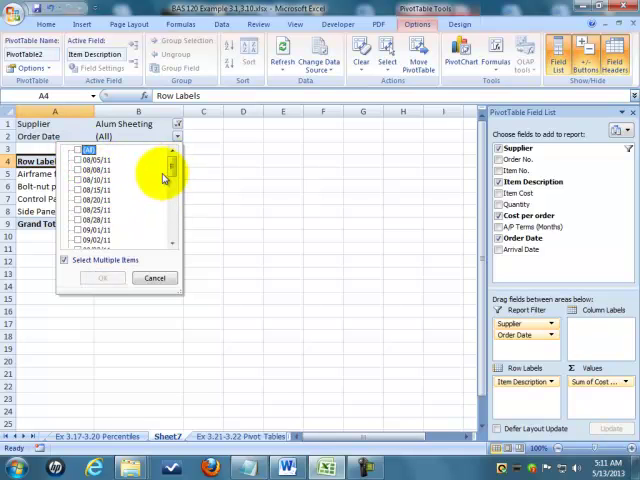
scroll("down", 3)
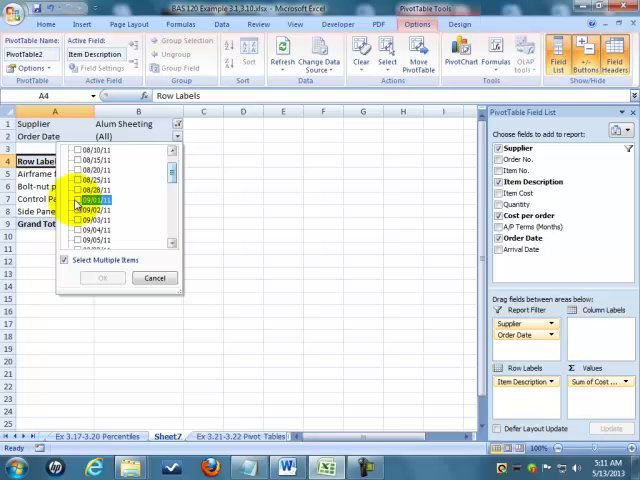
left_click(76, 208)
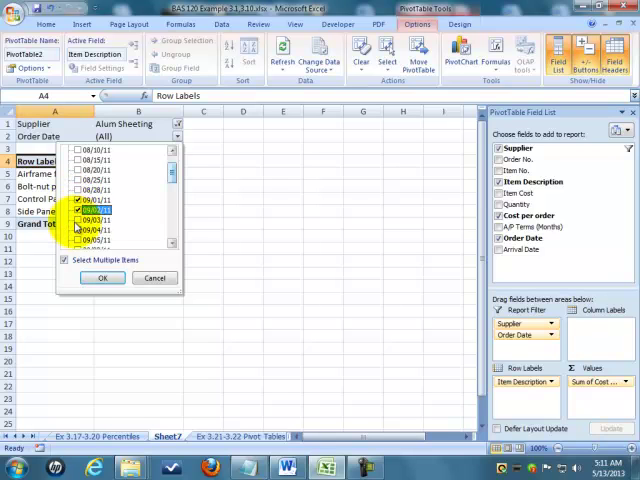
left_click(76, 240)
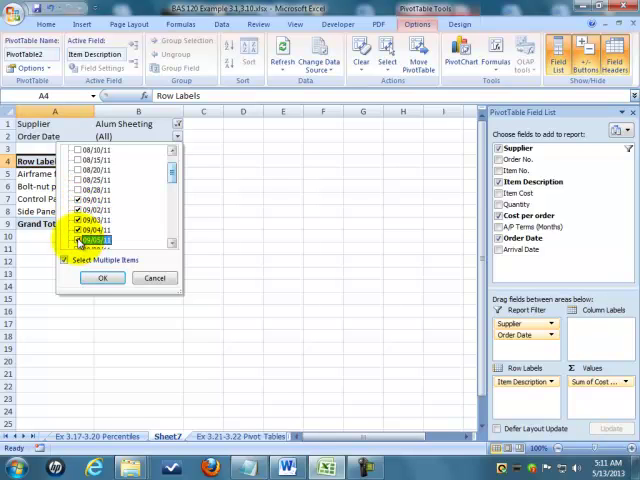
scroll("down", 3)
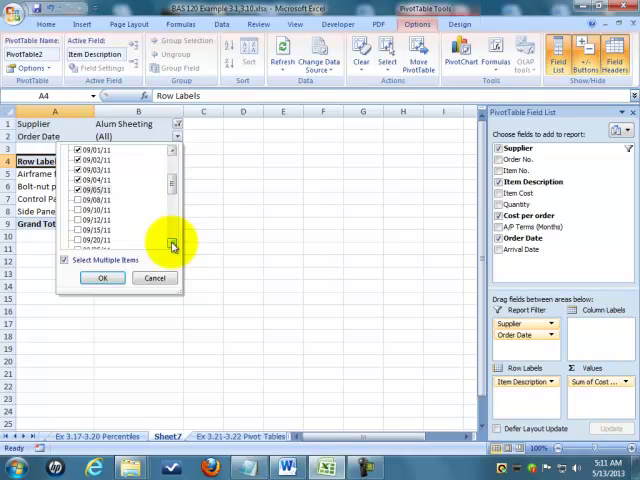
scroll("down", 3)
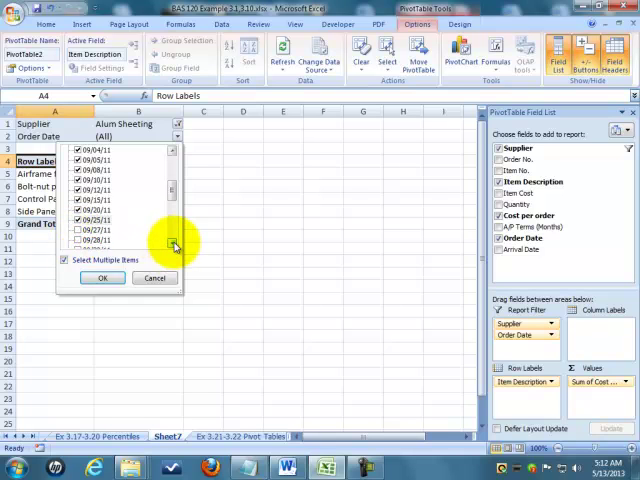
scroll("down", 3)
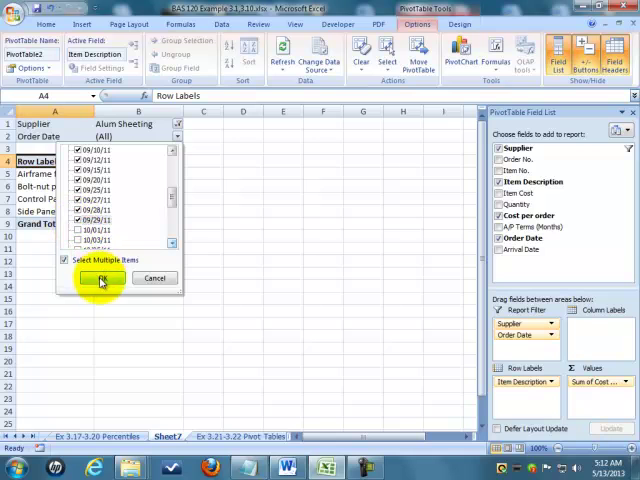
left_click(102, 278)
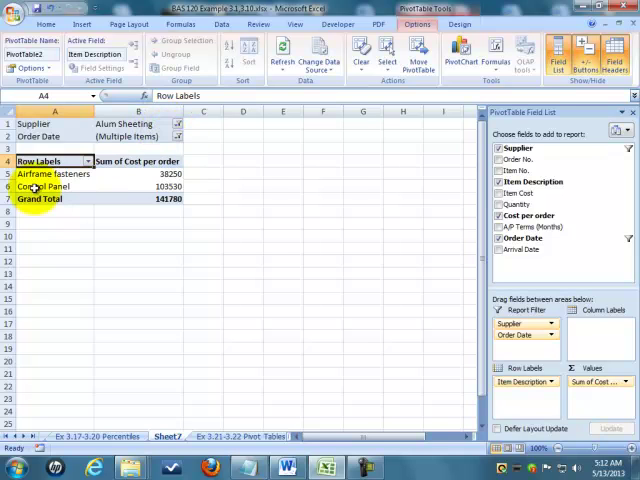
Reset the Supplier and Order Date filters to (All), restoring the full item list.
left_click(178, 122)
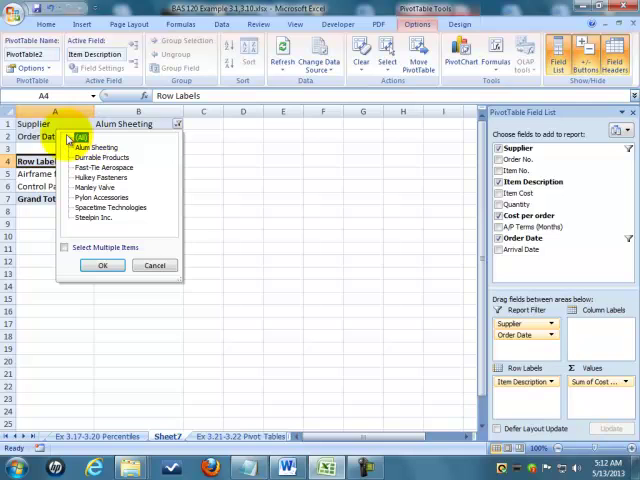
left_click(66, 246)
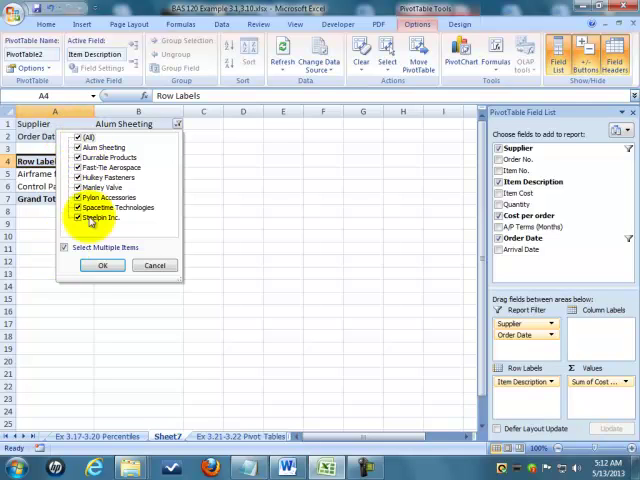
left_click(104, 264)
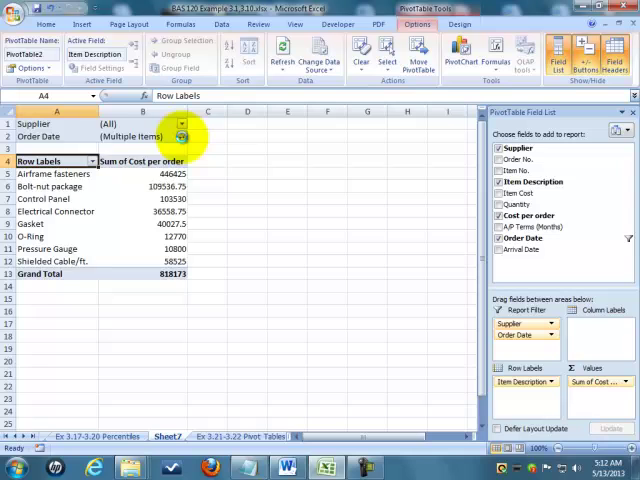
left_click(180, 136)
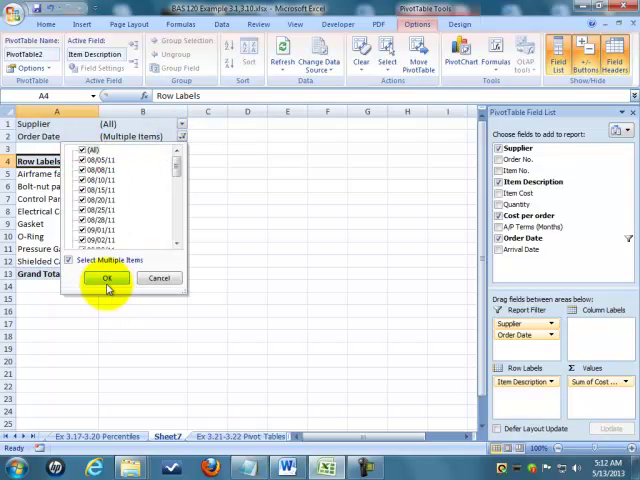
left_click(108, 278)
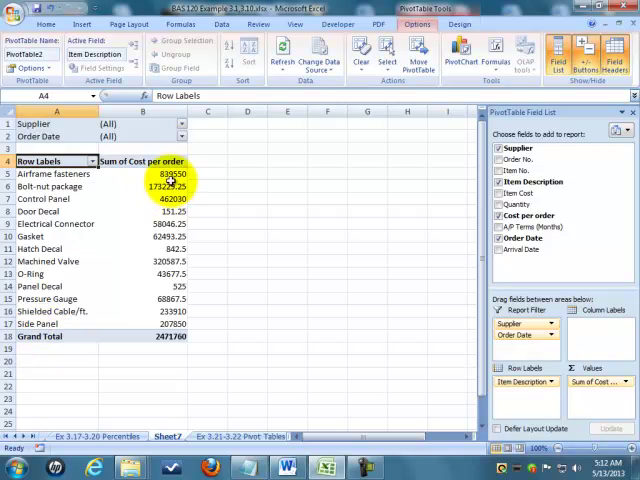
mouse_move(360, 100)
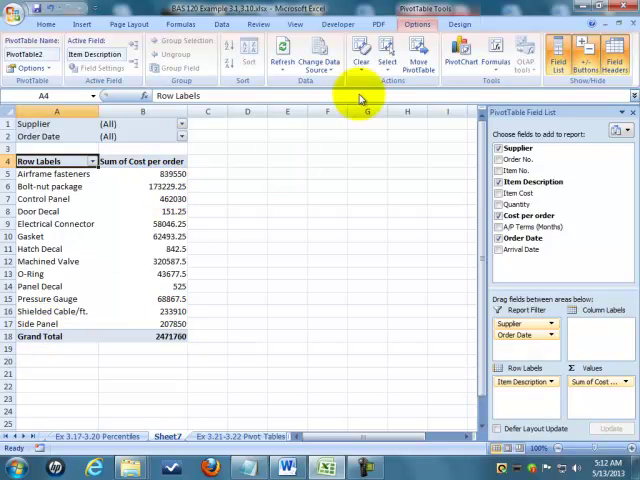